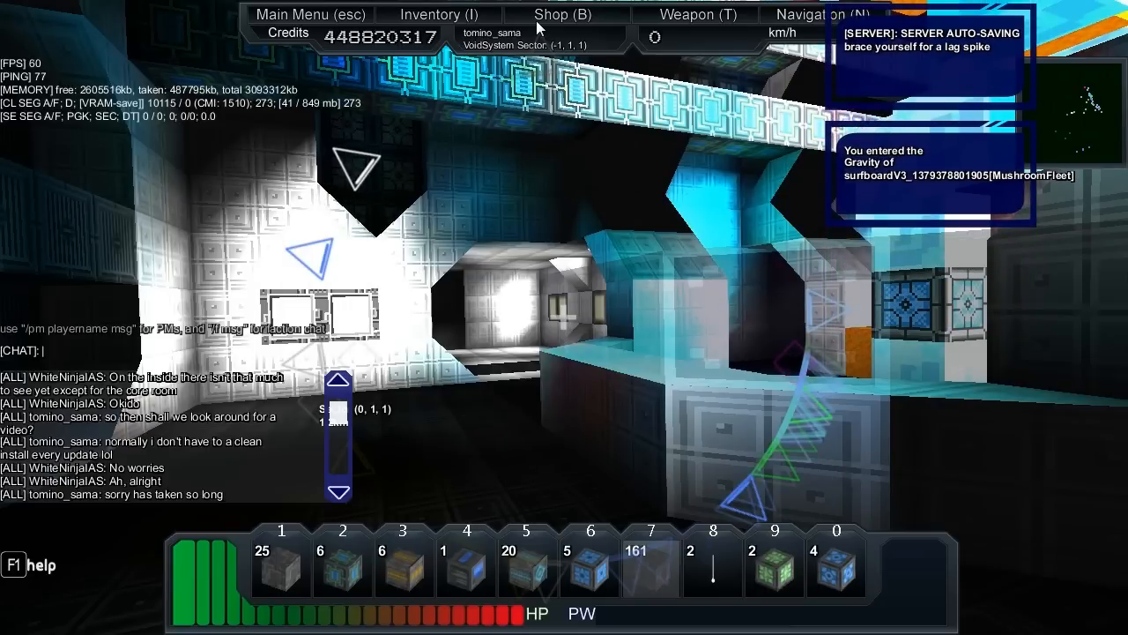
Walk the character into the surfboard ship's gravity and follow the lit corridor.
type("thi")
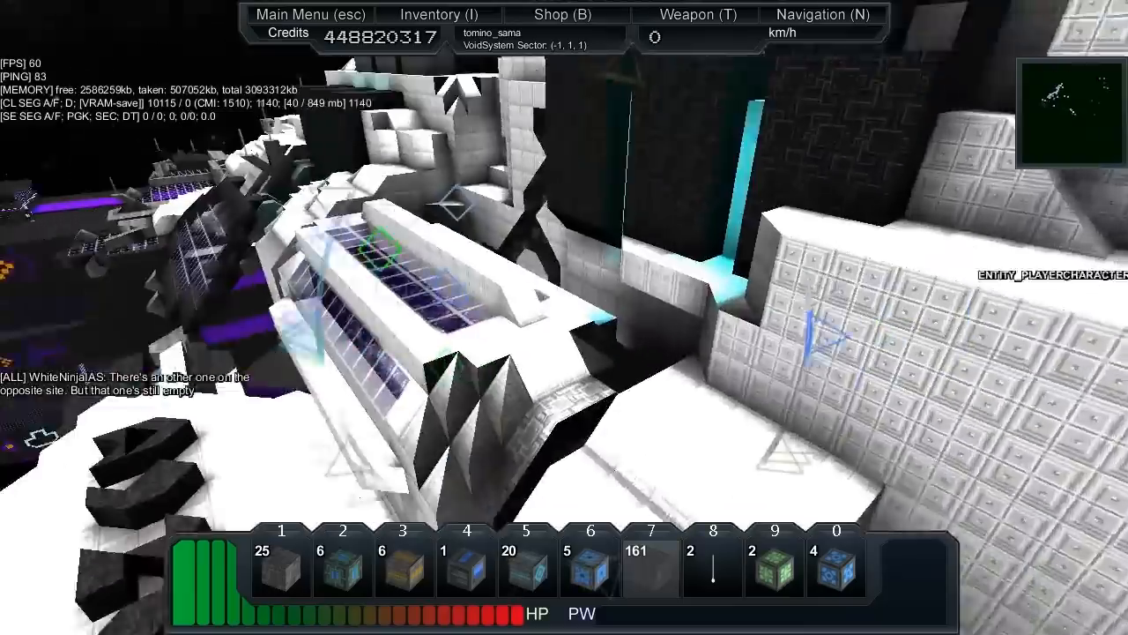
mouse_move(564, 318)
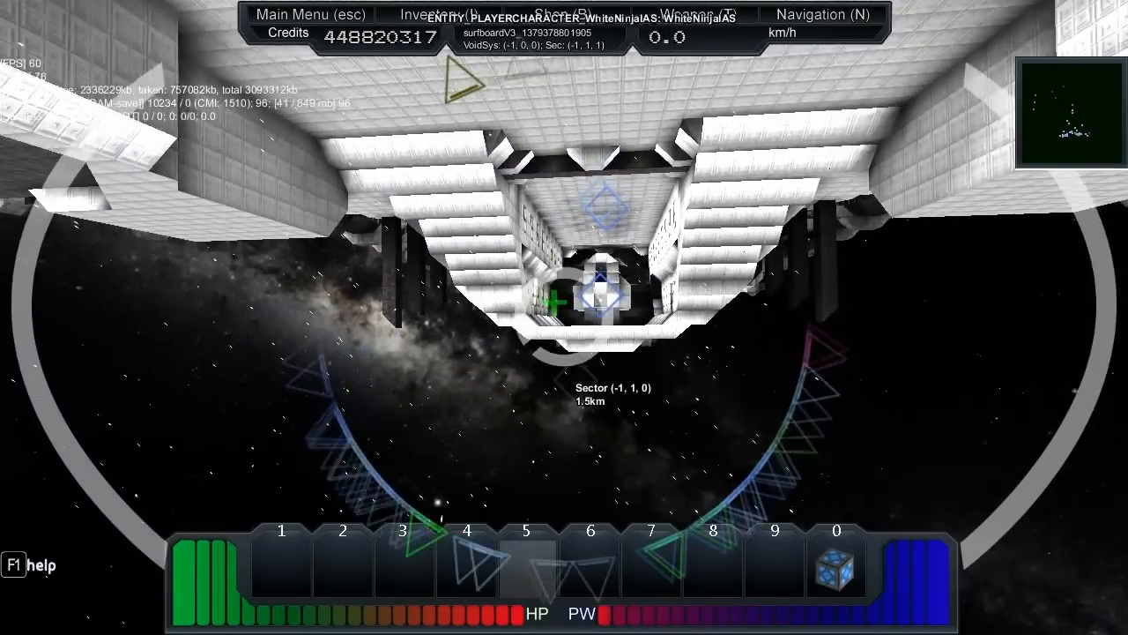
Hide the HUD with F1 for a clean exterior shot of the ship's underside.
key("F1")
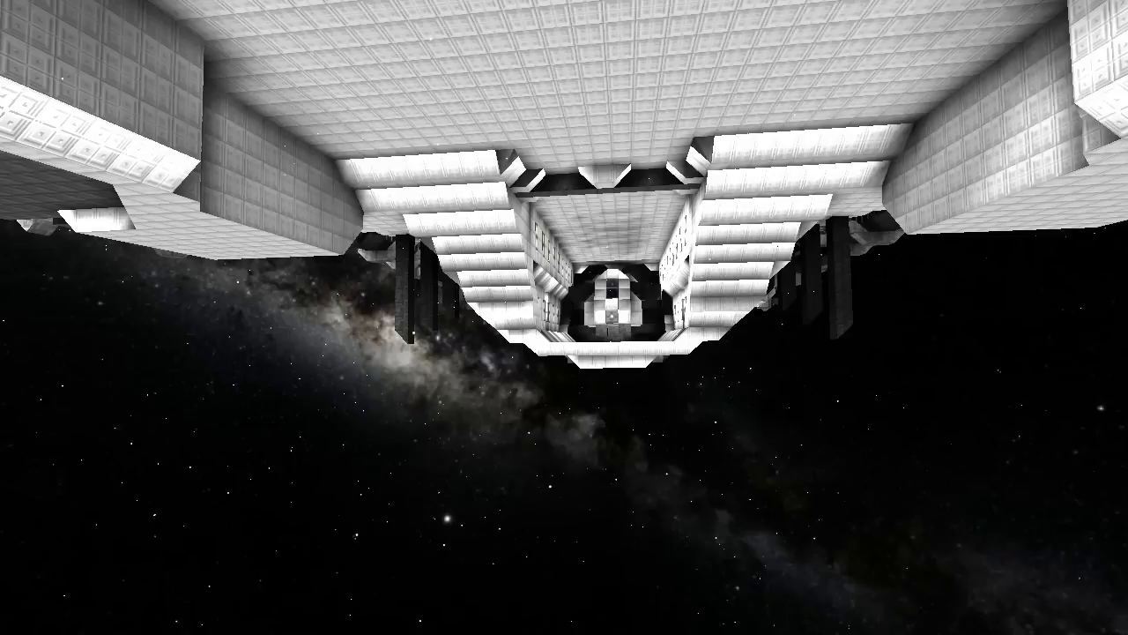